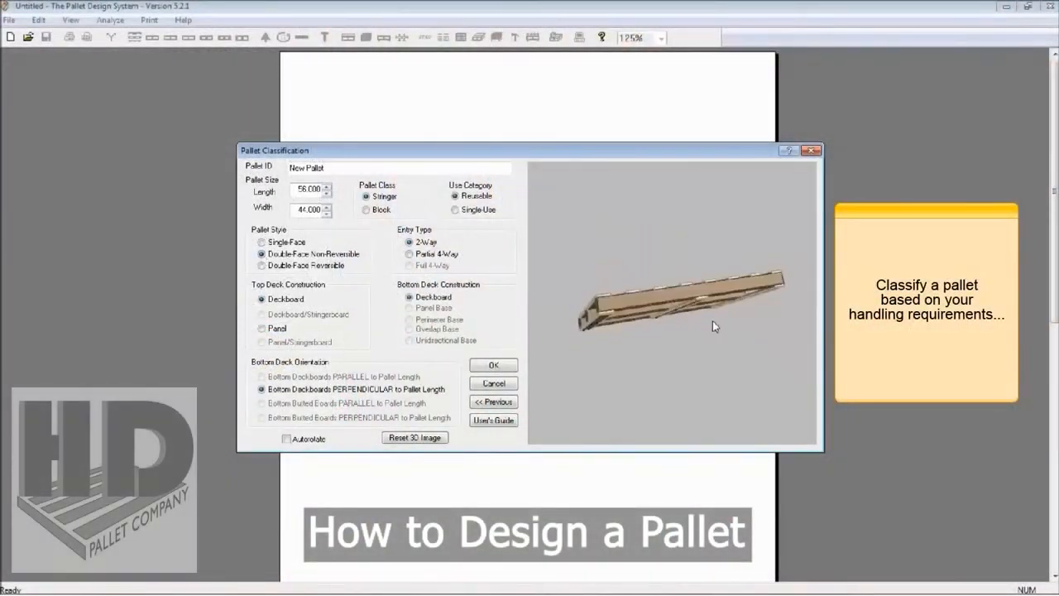
# Step: Set four stringers with locations inset from the ends of the top deckboards
pyautogui.click(493, 366)
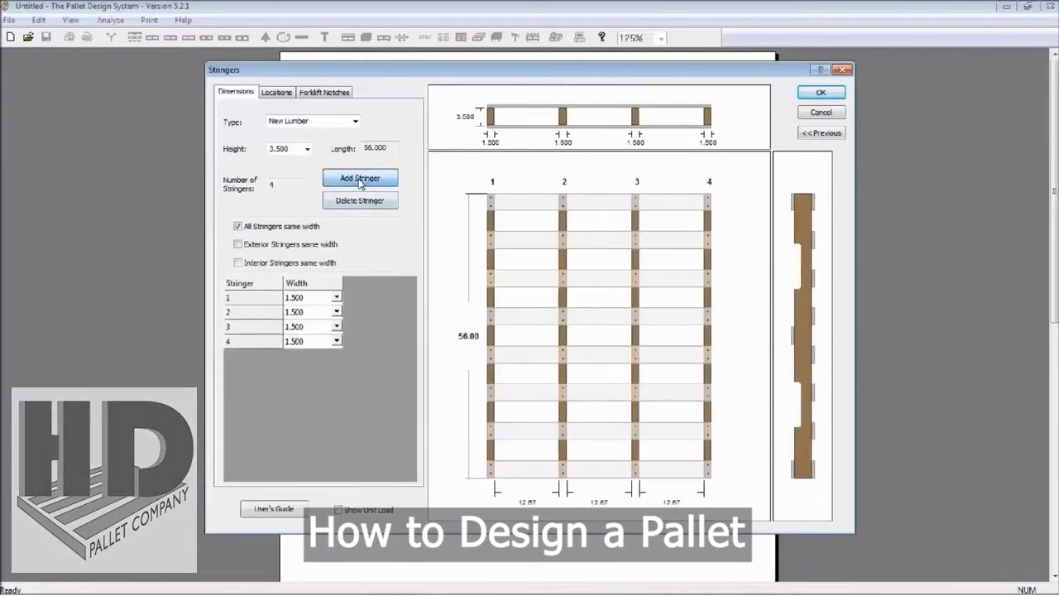
pyautogui.click(277, 93)
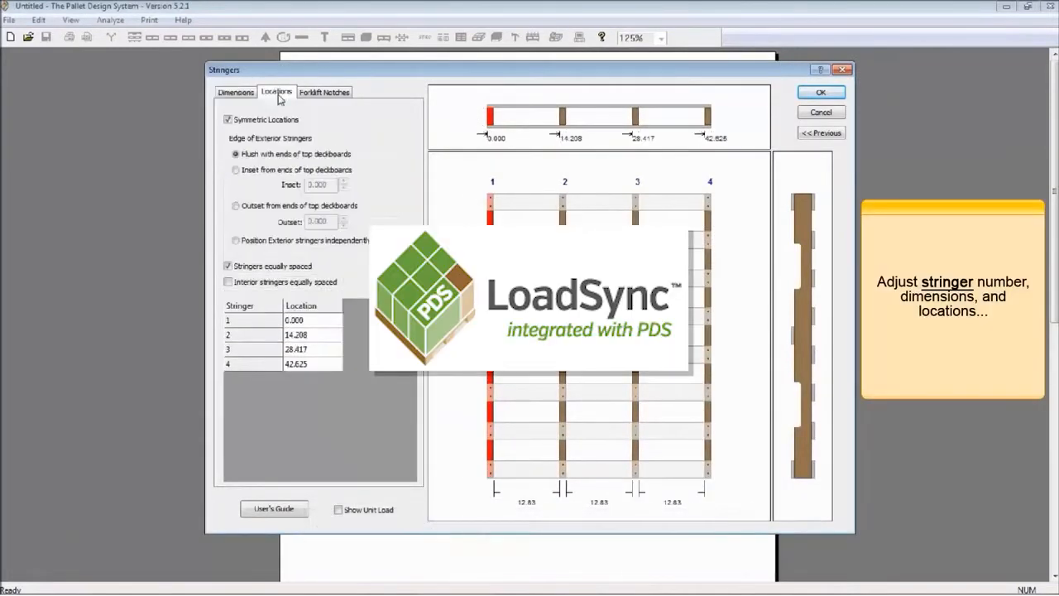
pyautogui.click(235, 168)
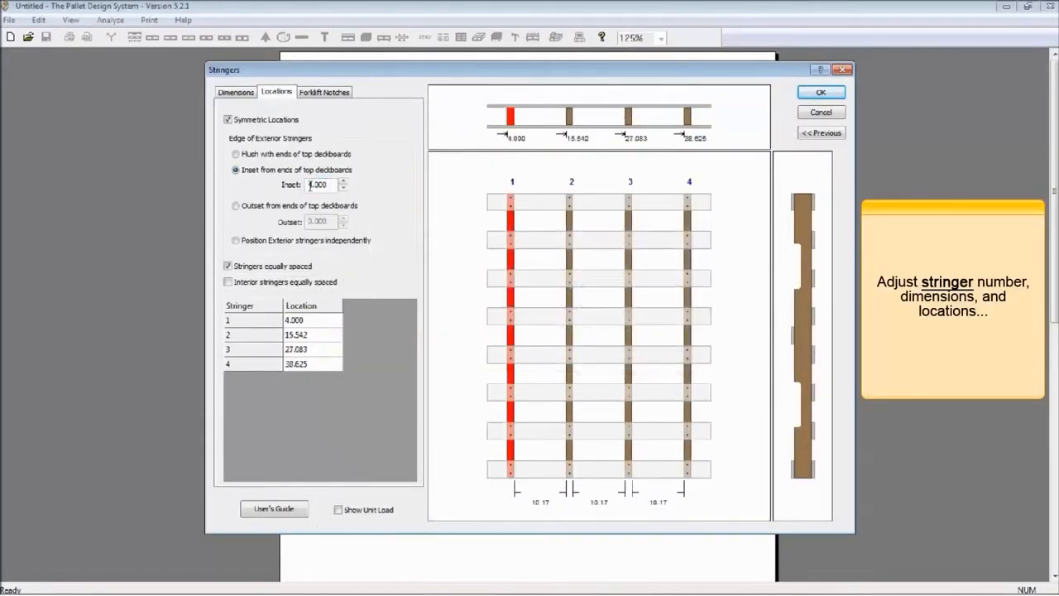
pyautogui.click(324, 91)
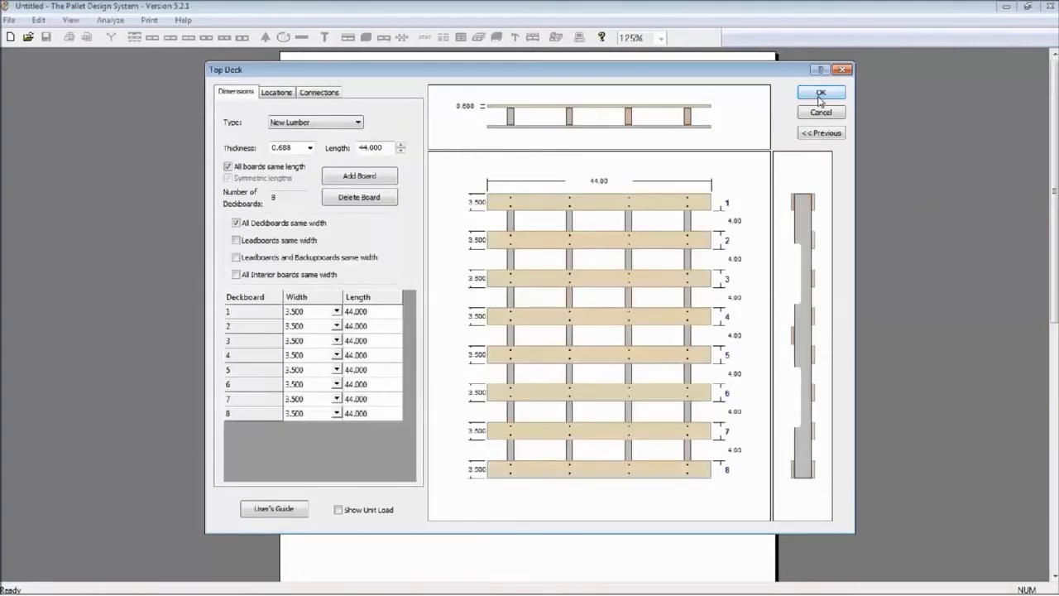
# Step: Add a ninth deckboard with leadboards the same width and accept the top deck
pyautogui.click(357, 175)
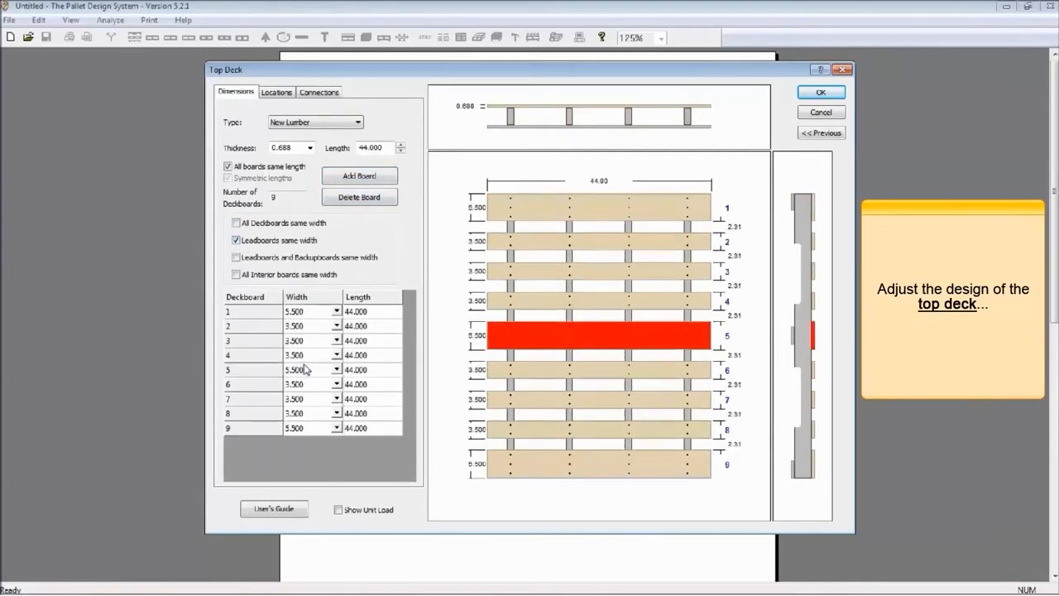
pyautogui.click(276, 93)
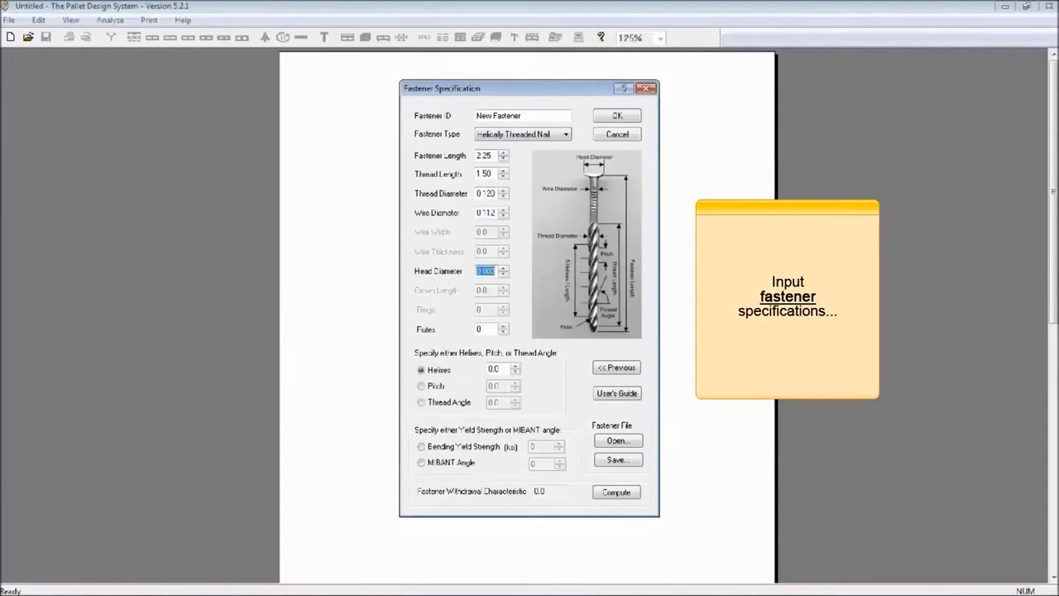
# Step: Accept the helically threaded nail and hardwood lumber with a flexible uniformly distributed load
pyautogui.click(615, 115)
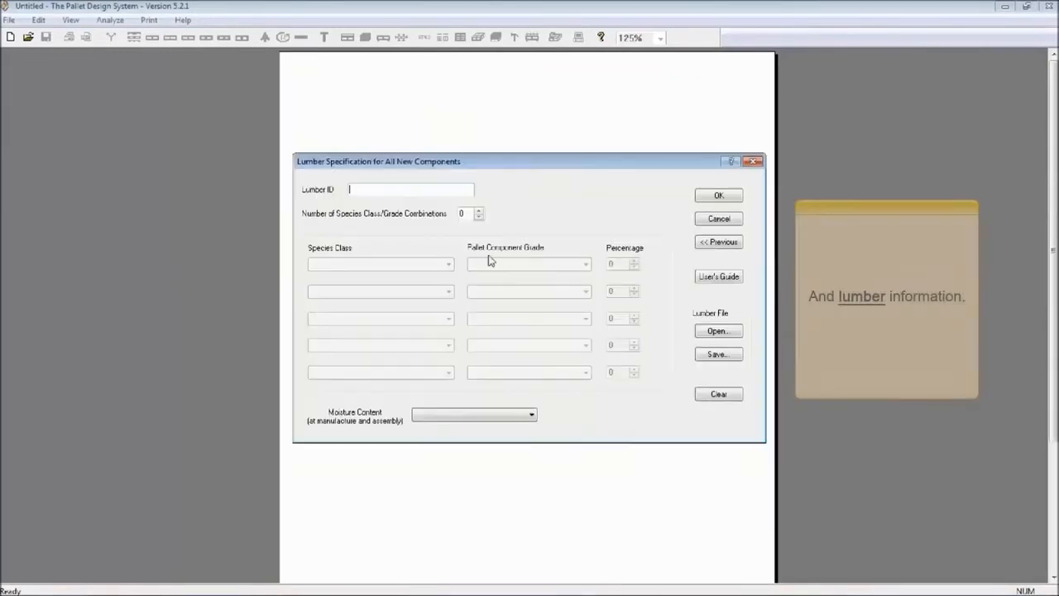
pyautogui.click(586, 265)
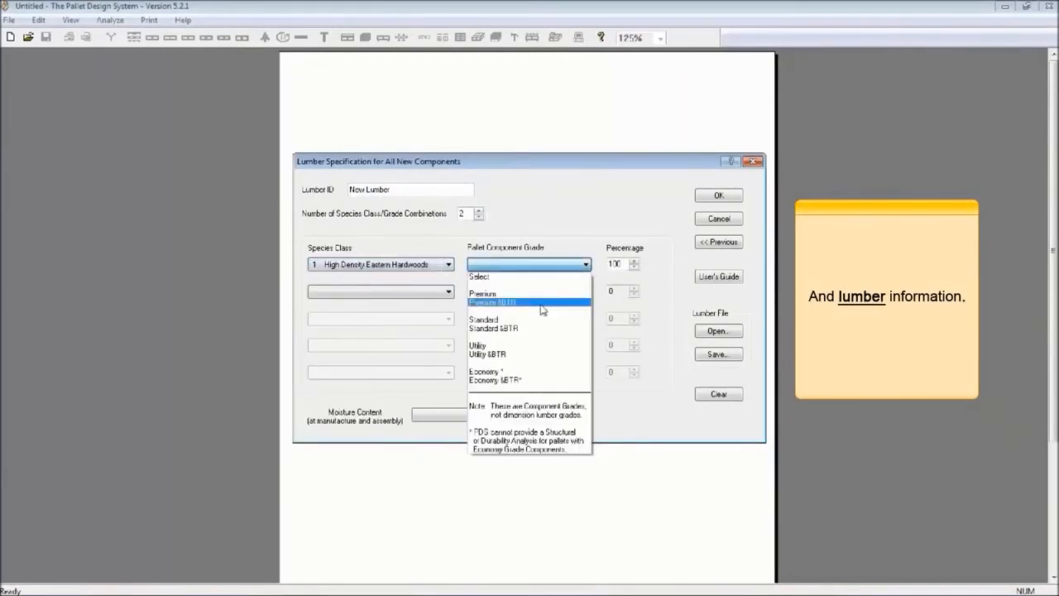
pyautogui.click(483, 319)
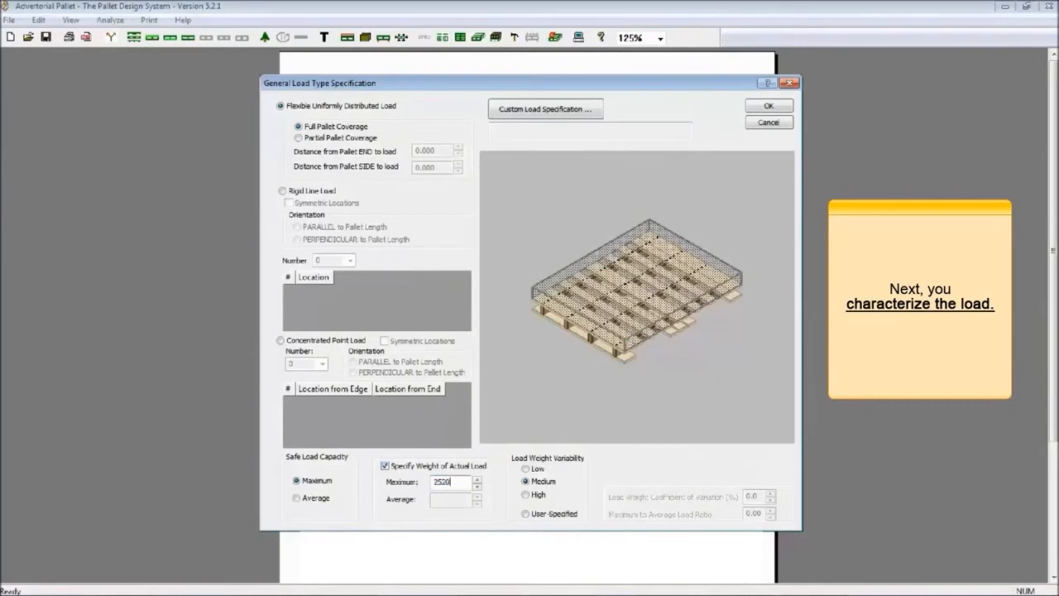
# Step: Choose Boxes as the unit load and edit its specification
pyautogui.click(768, 106)
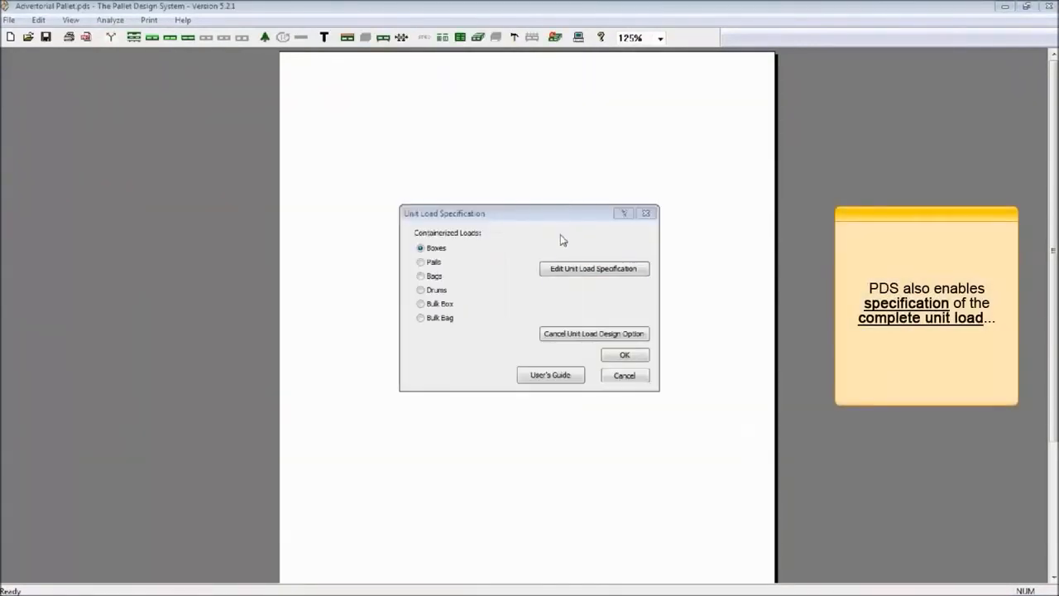
pyautogui.click(593, 268)
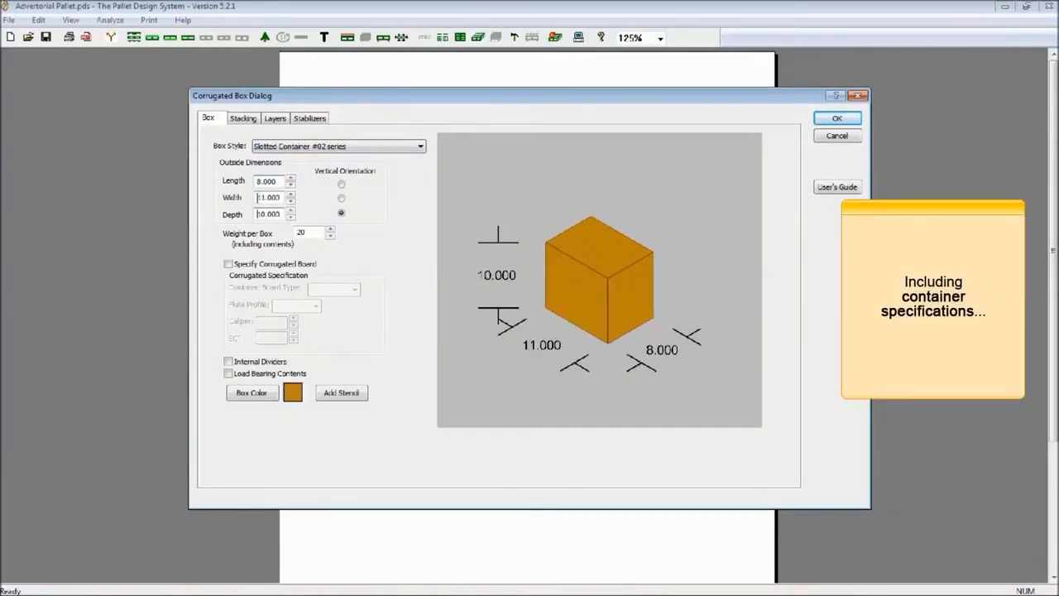
# Step: Stack the corrugated boxes five layers column-stacked, then review the load stabilizer options
pyautogui.click(316, 304)
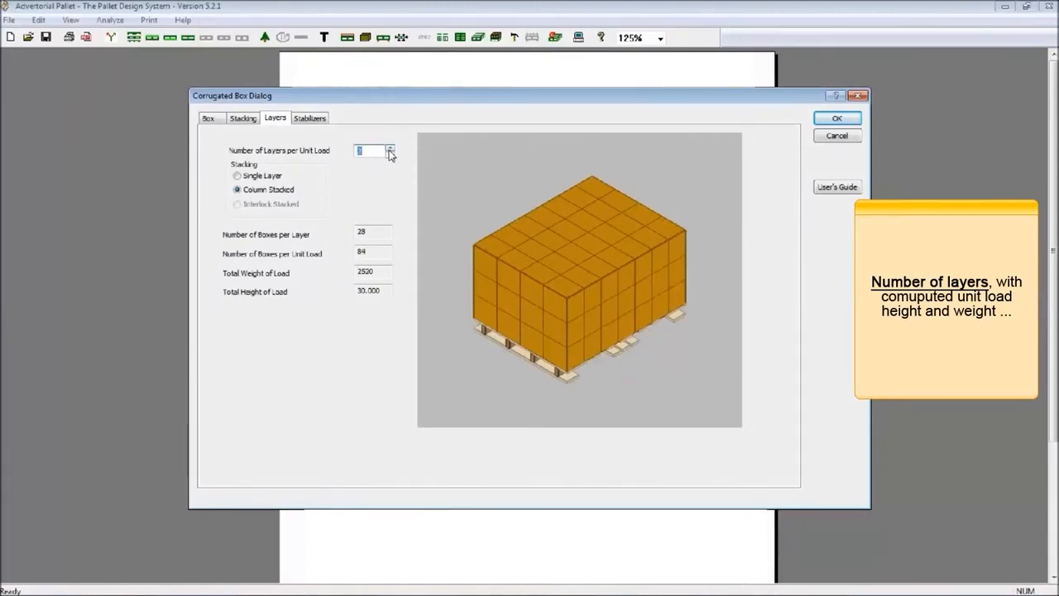
pyautogui.click(309, 117)
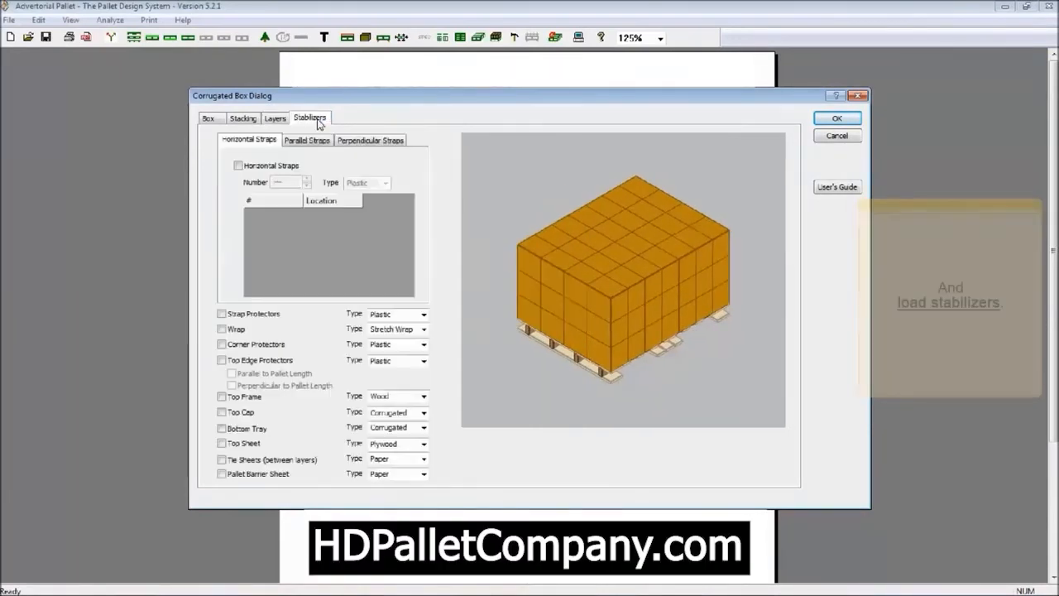